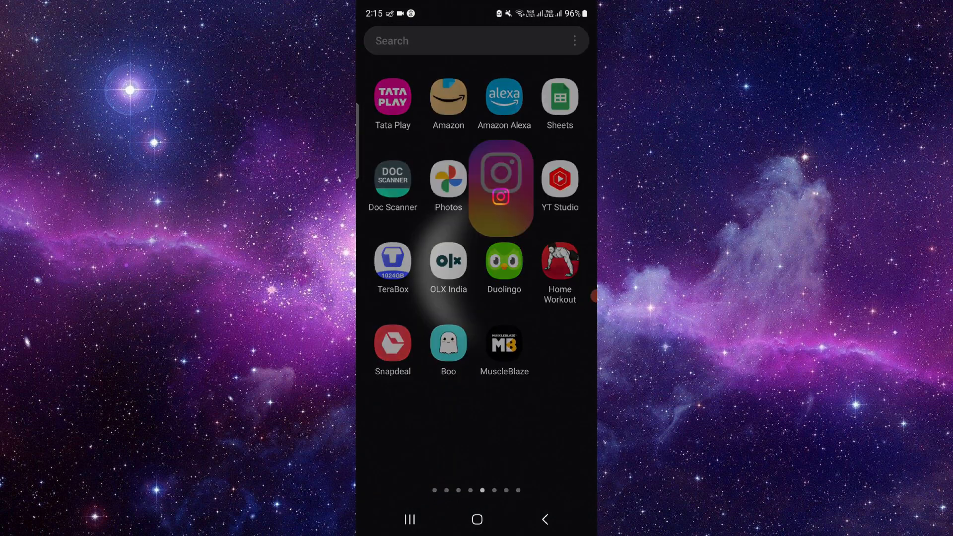
Step: Launch Instagram, go to the profile and reach its Settings and activity page
{"action": "left_click", "coordinate": [501, 176]}
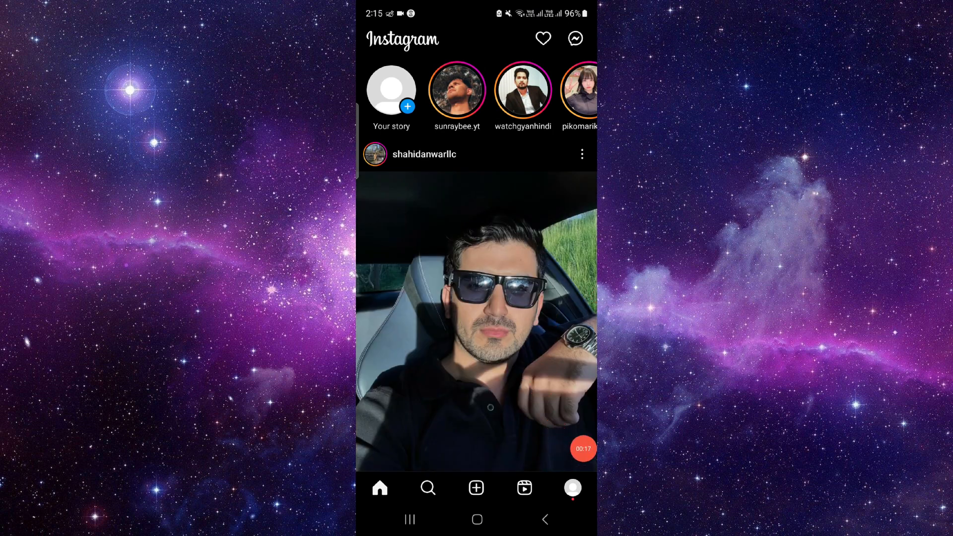
{"action": "left_click", "coordinate": [571, 487]}
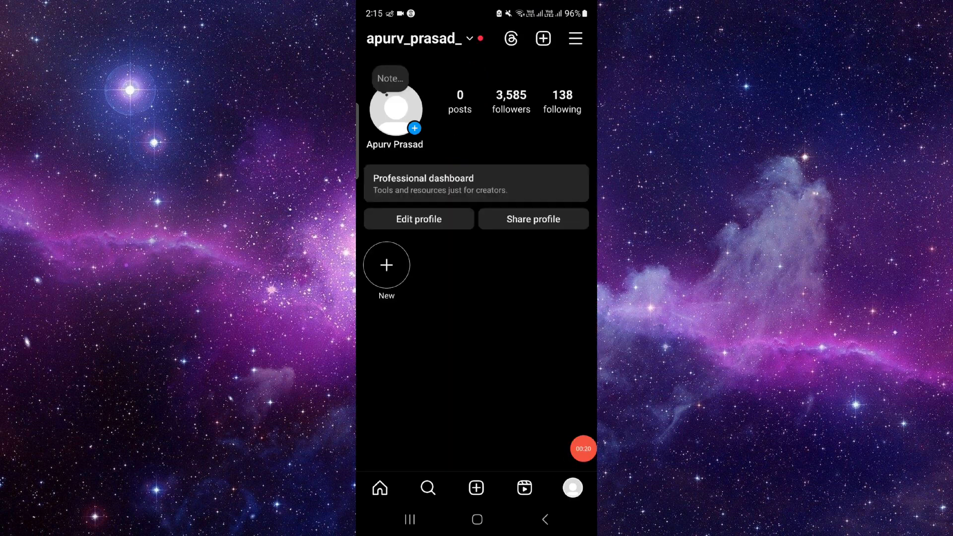
{"action": "left_click", "coordinate": [574, 39]}
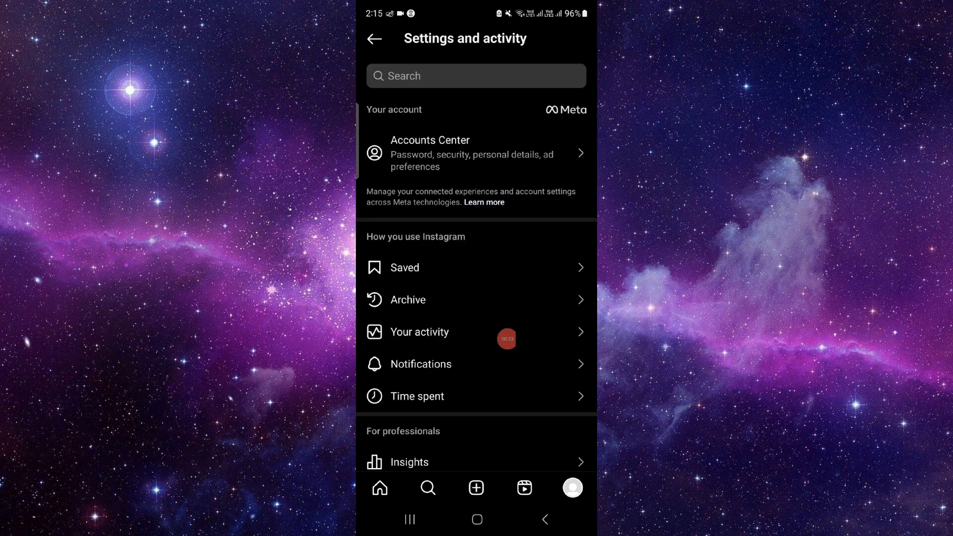
Step: Enter Your activity and view the Likes grid of liked posts
{"action": "left_click", "coordinate": [420, 331]}
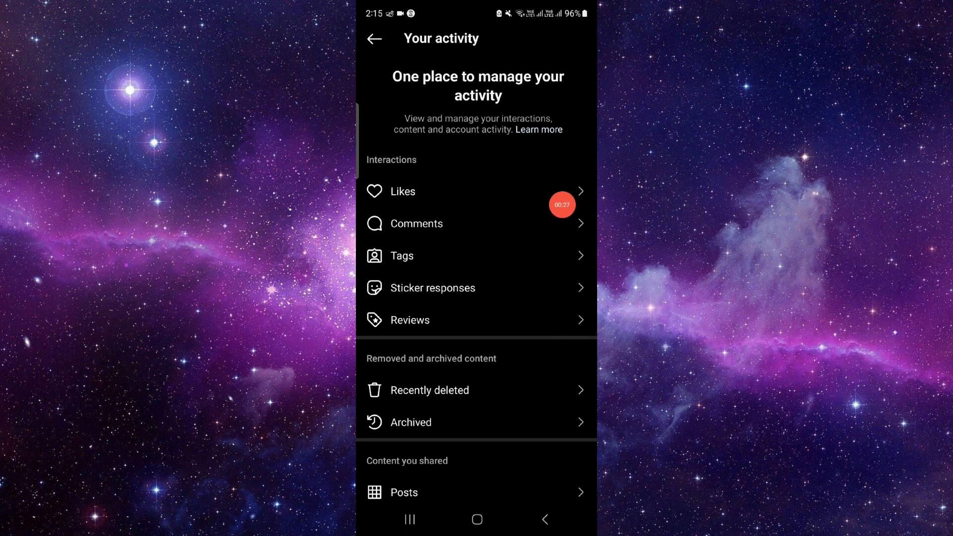
{"action": "left_click", "coordinate": [403, 190]}
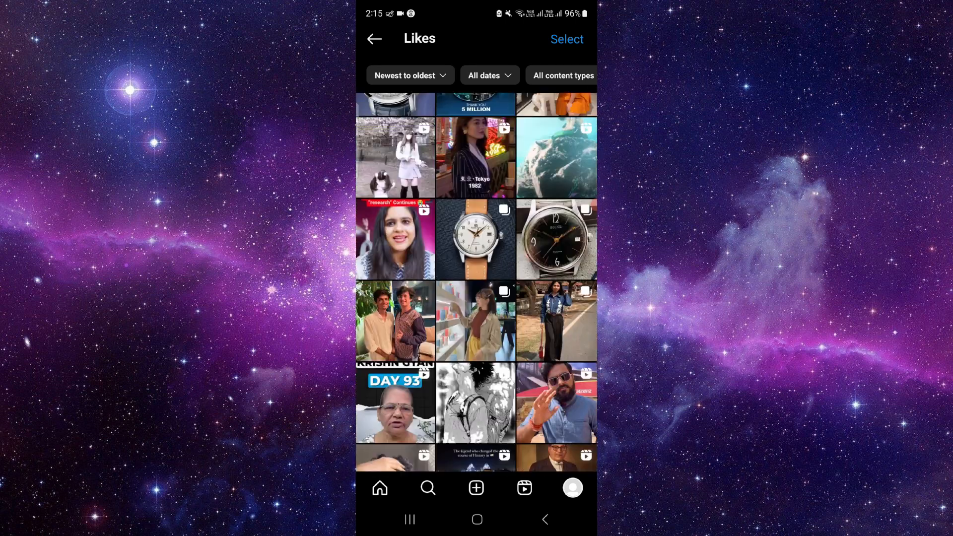
Step: Browse further down the Likes grid, then go back and enter the Comments activity page
{"action": "scroll", "scroll_direction": "down", "scroll_amount": 3}
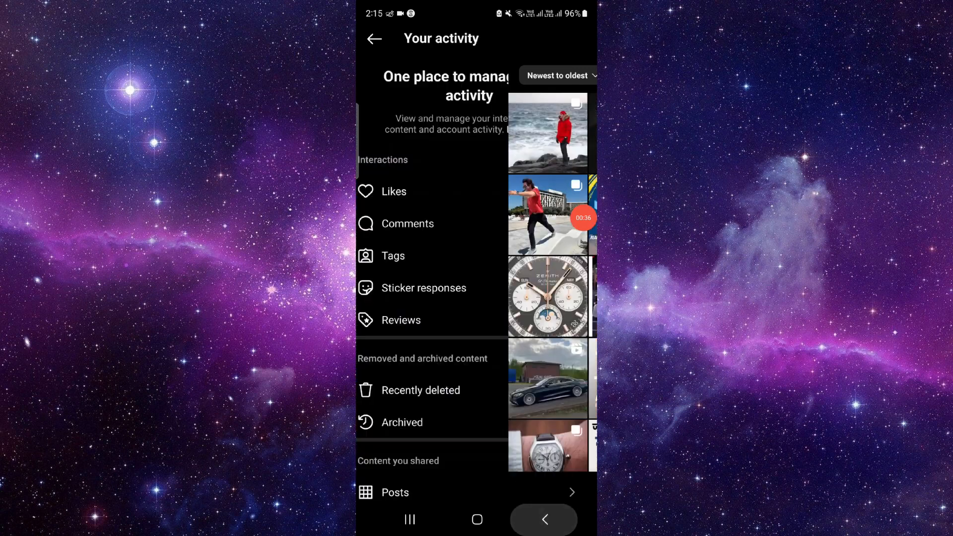
{"action": "left_click", "coordinate": [408, 223]}
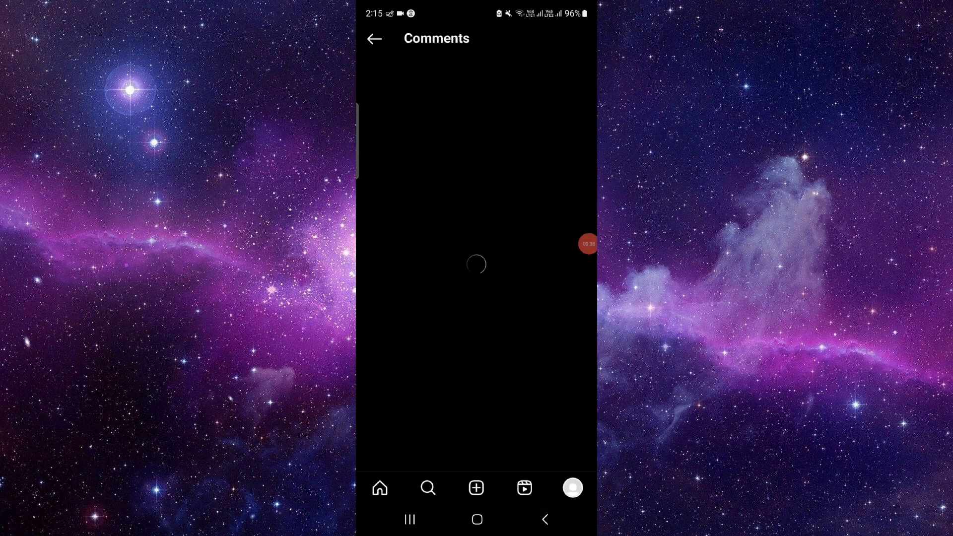